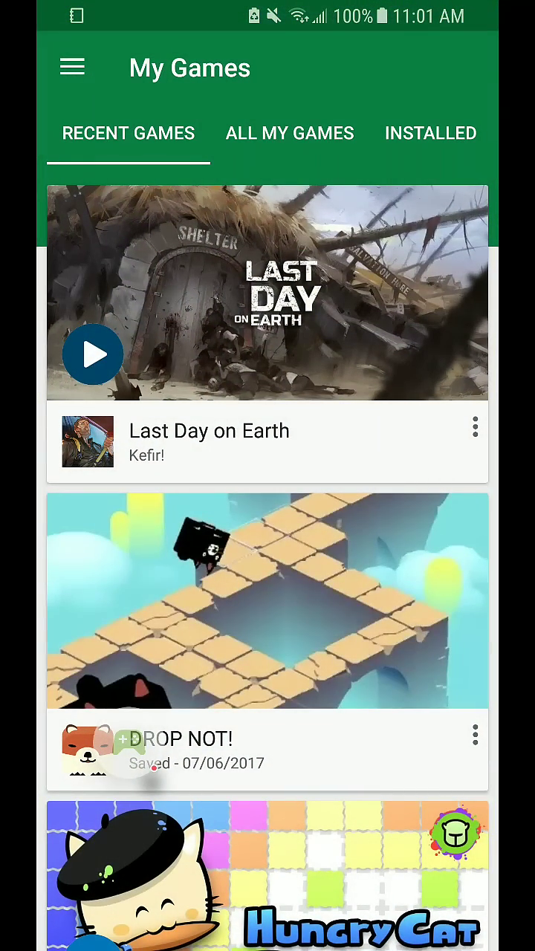
# Step: Open the Last Day on Earth game page from Recent Games in My Games
pyautogui.click(72, 66)
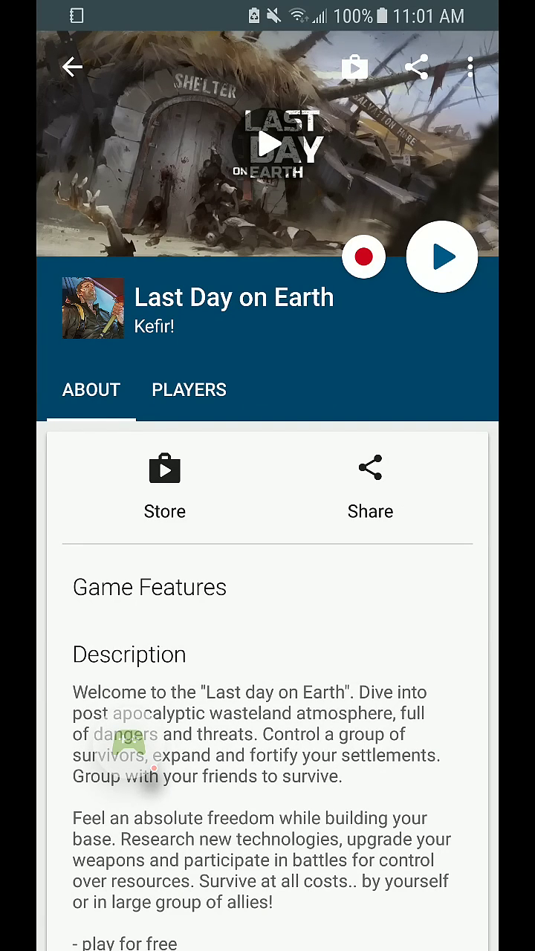
# Step: Start recording gameplay of Last Day on Earth via the red record button, landing on the home screen
pyautogui.click(362, 257)
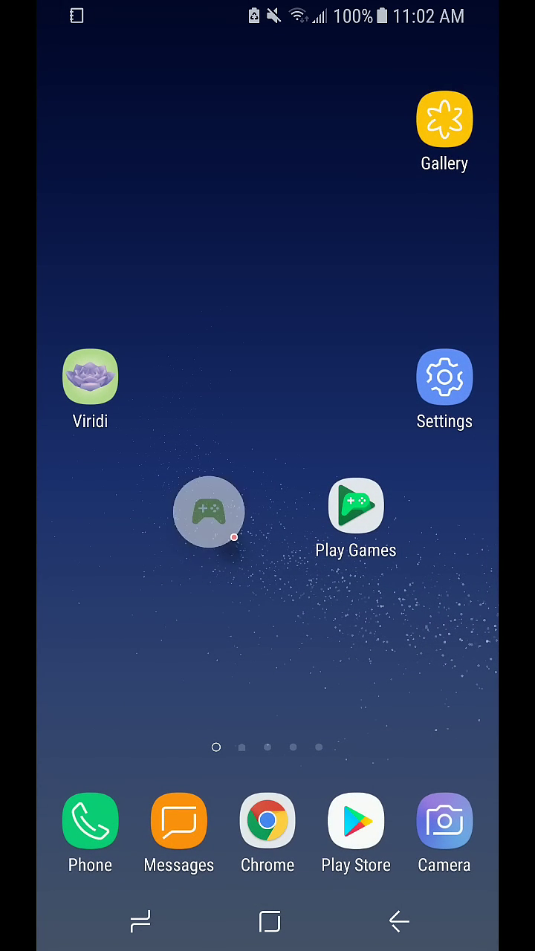
pyautogui.click(208, 511)
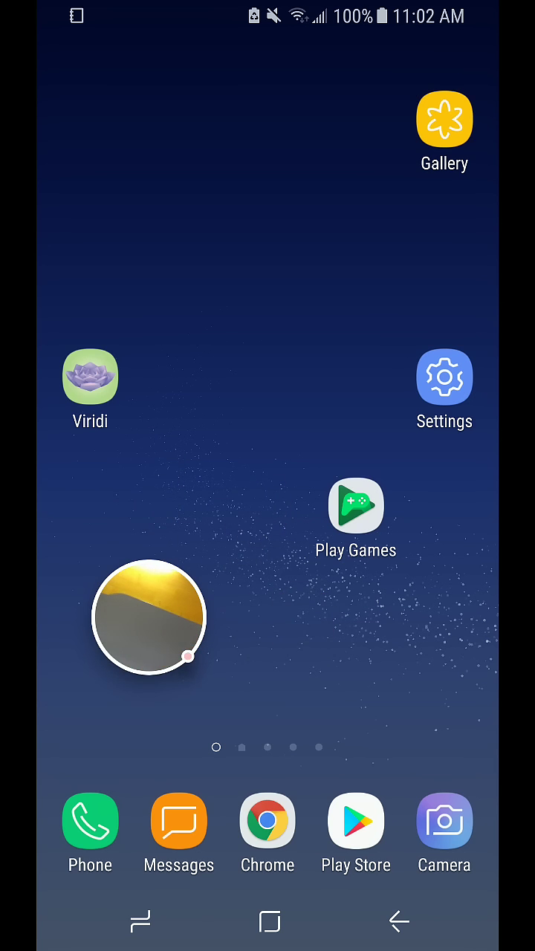
pyautogui.click(148, 618)
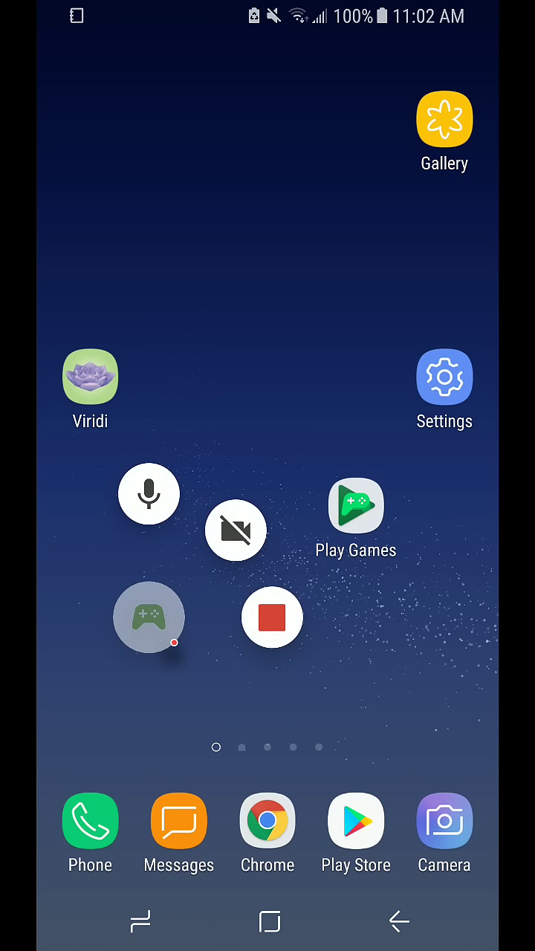
pyautogui.click(272, 618)
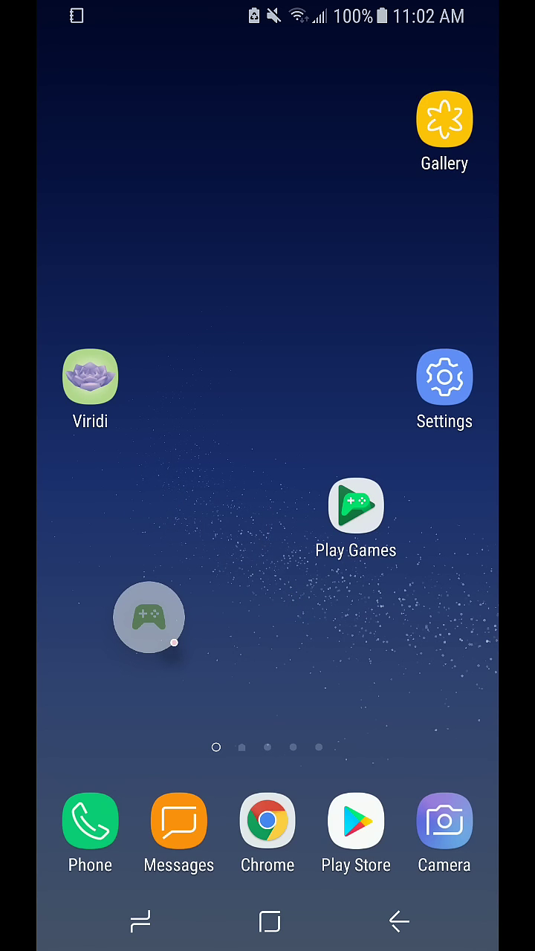
pyautogui.click(149, 616)
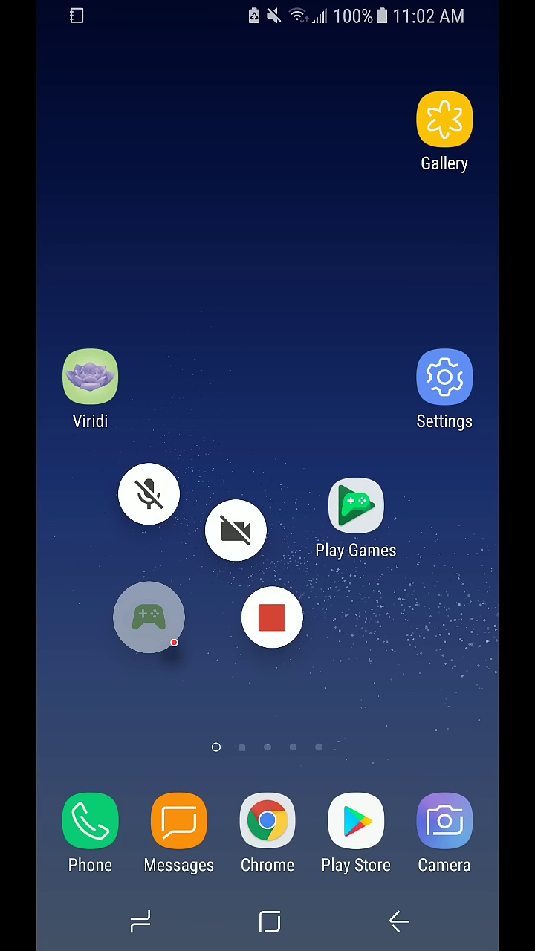
pyautogui.click(148, 493)
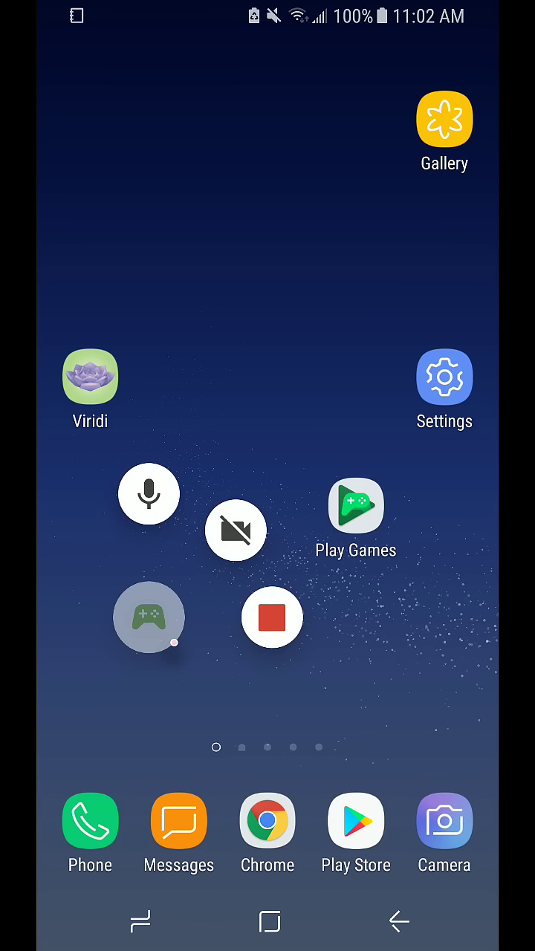
pyautogui.click(271, 618)
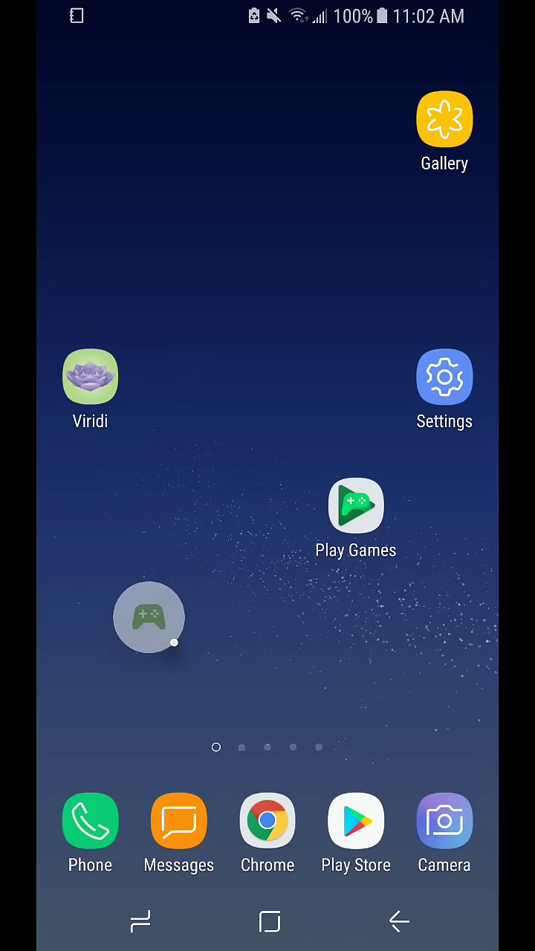
pyautogui.click(149, 618)
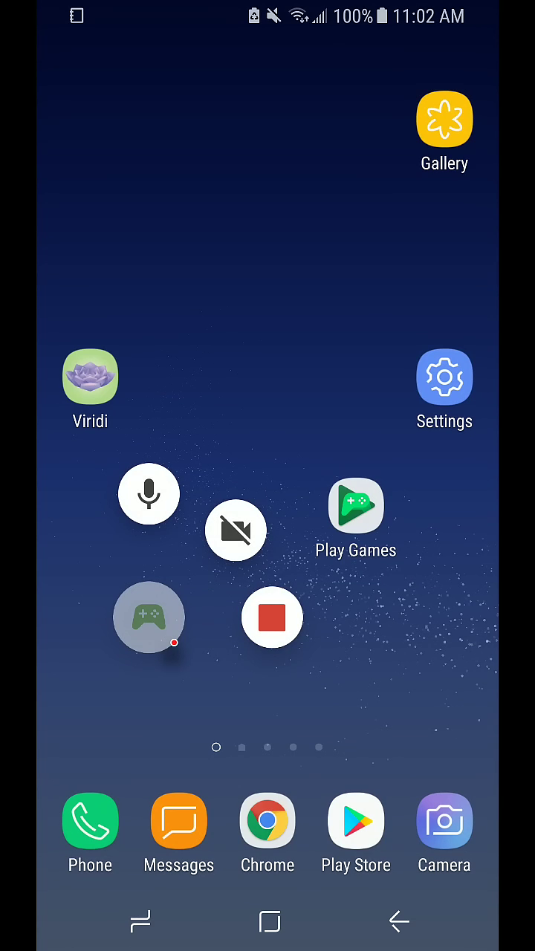
pyautogui.click(272, 618)
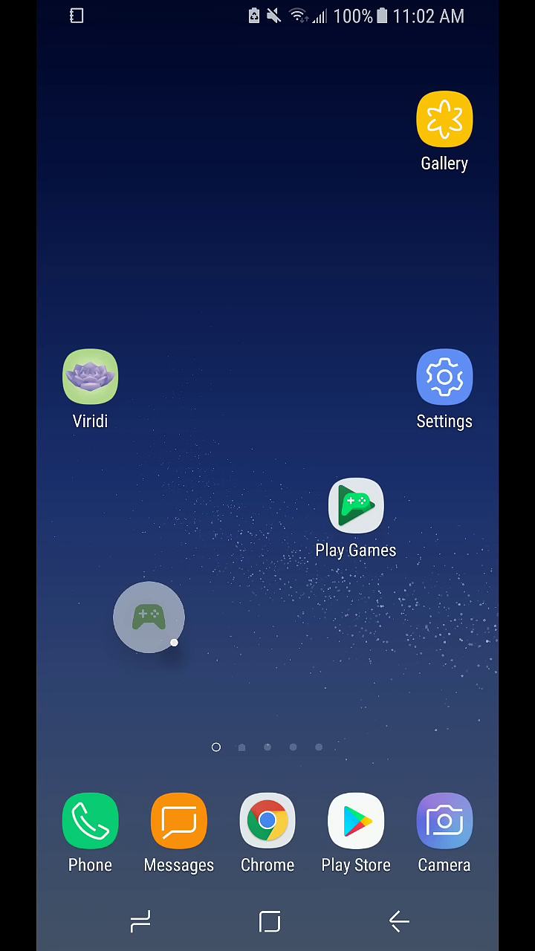